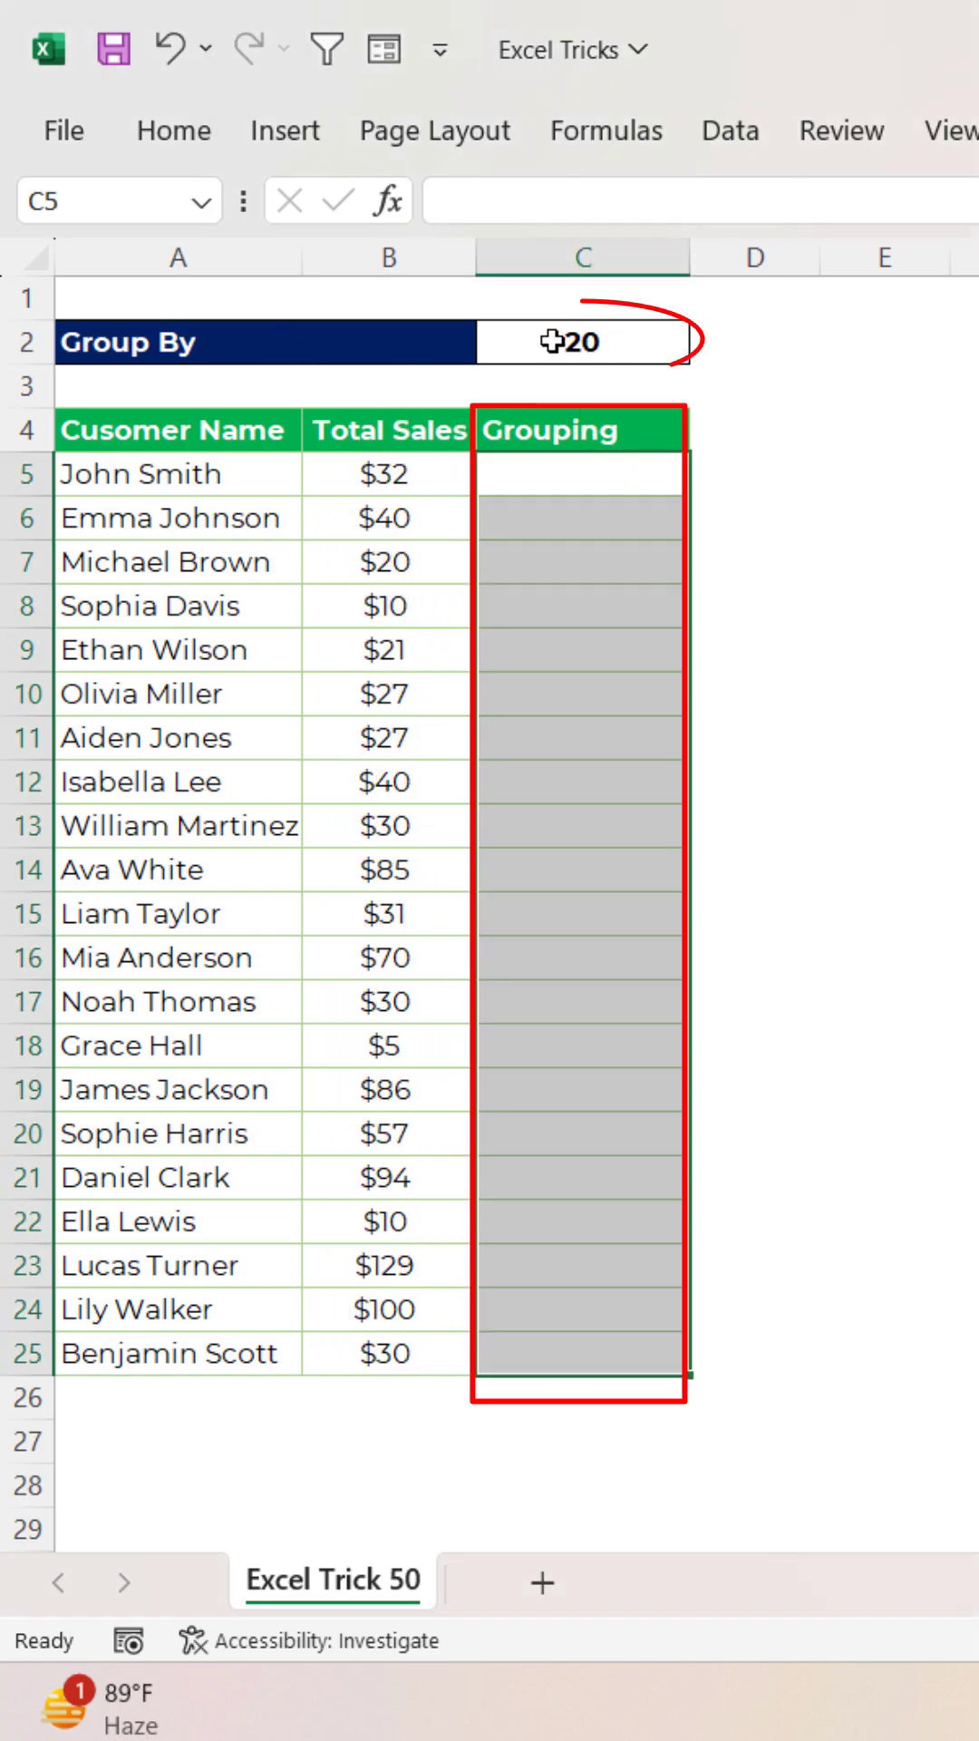
- Clear the manually typed ranges and start =FLOOR( in C5 referencing the $32 sales in B5
left_click(580, 341)
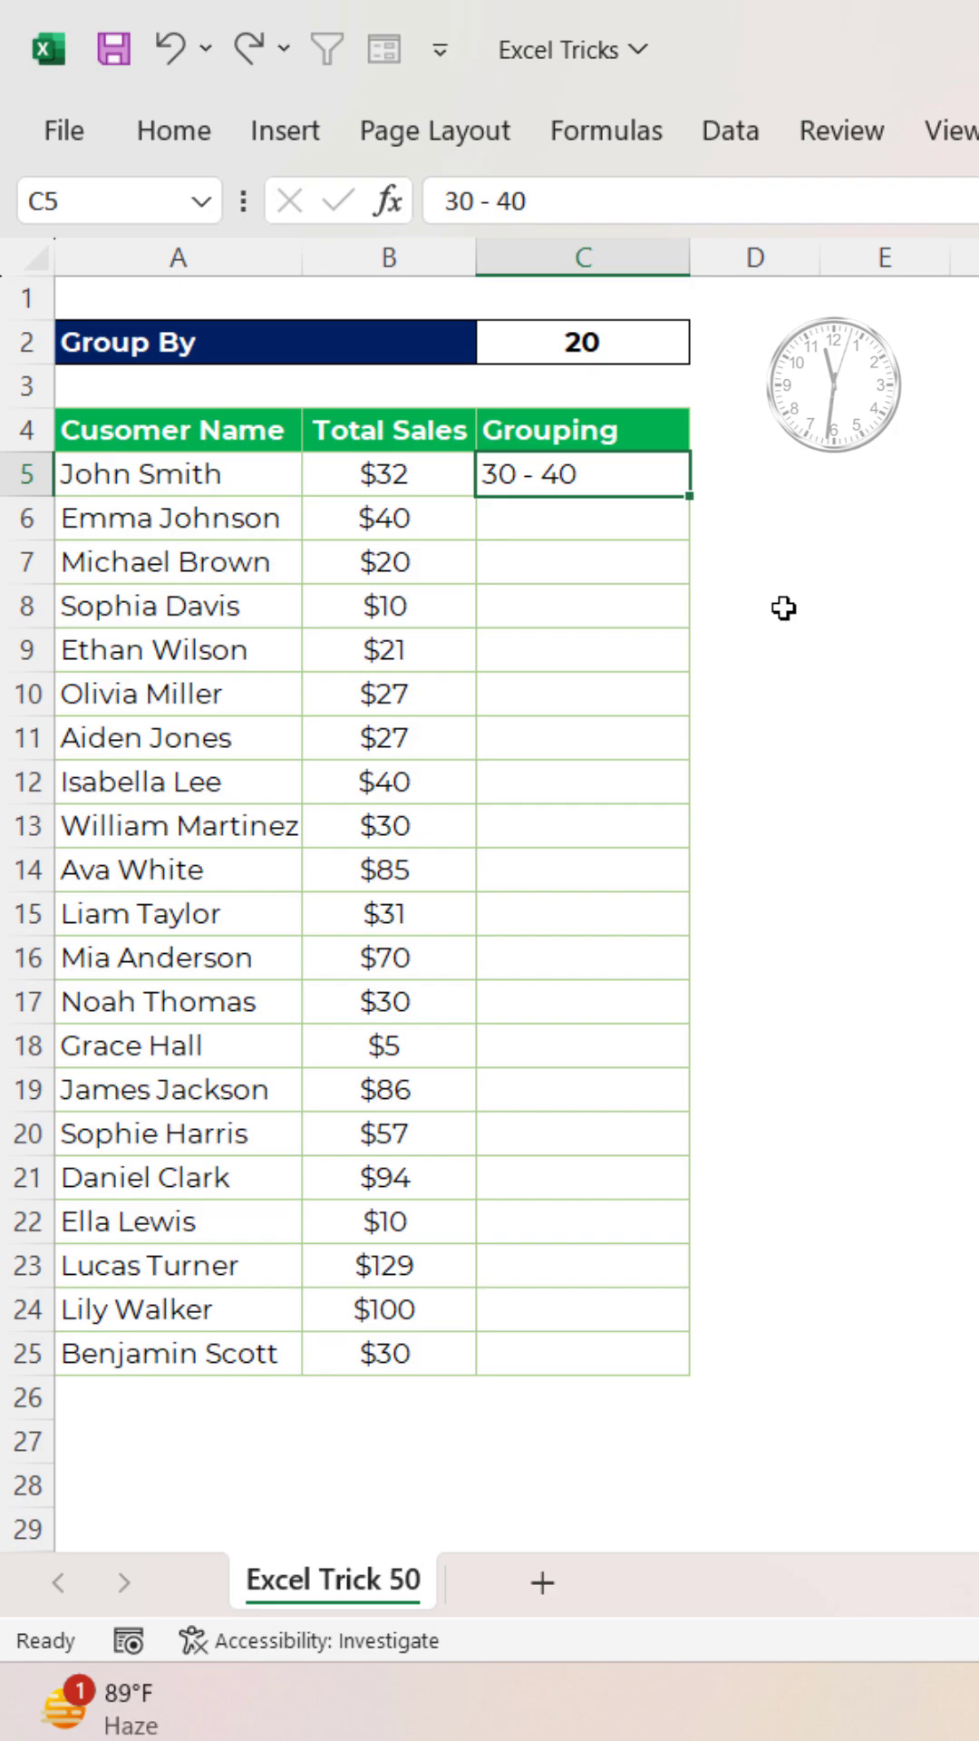
type("40 -50")
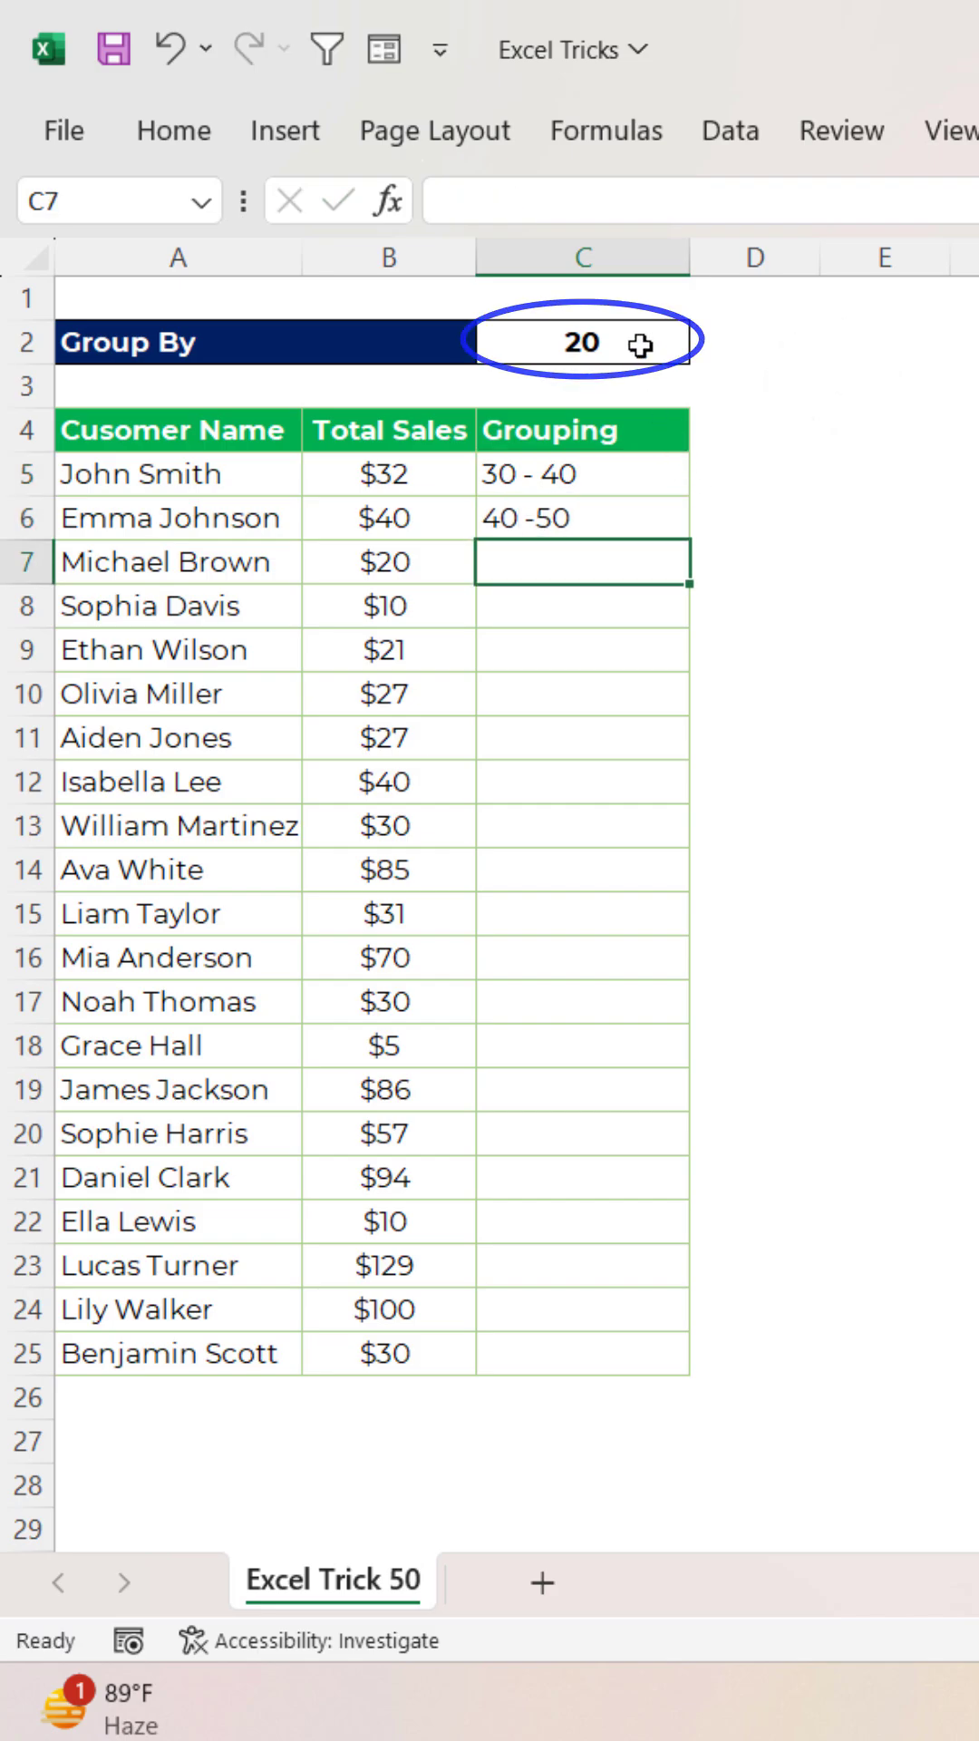
left_click_drag(582, 473, 582, 1044)
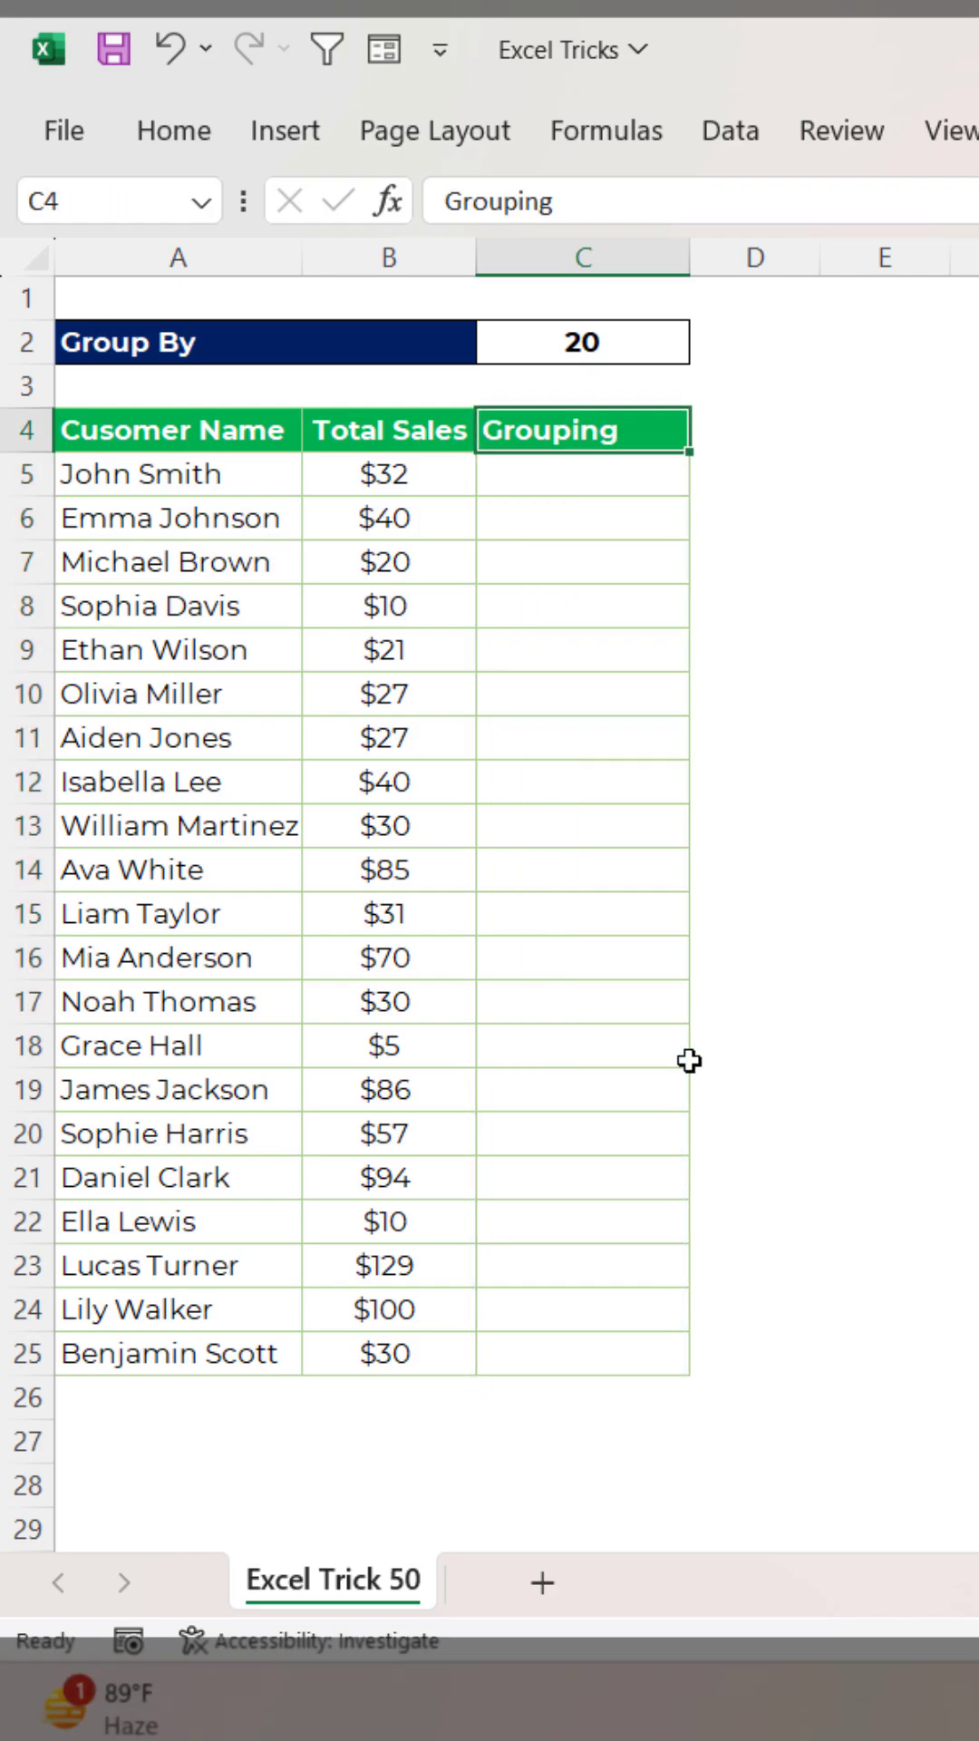
type("=f")
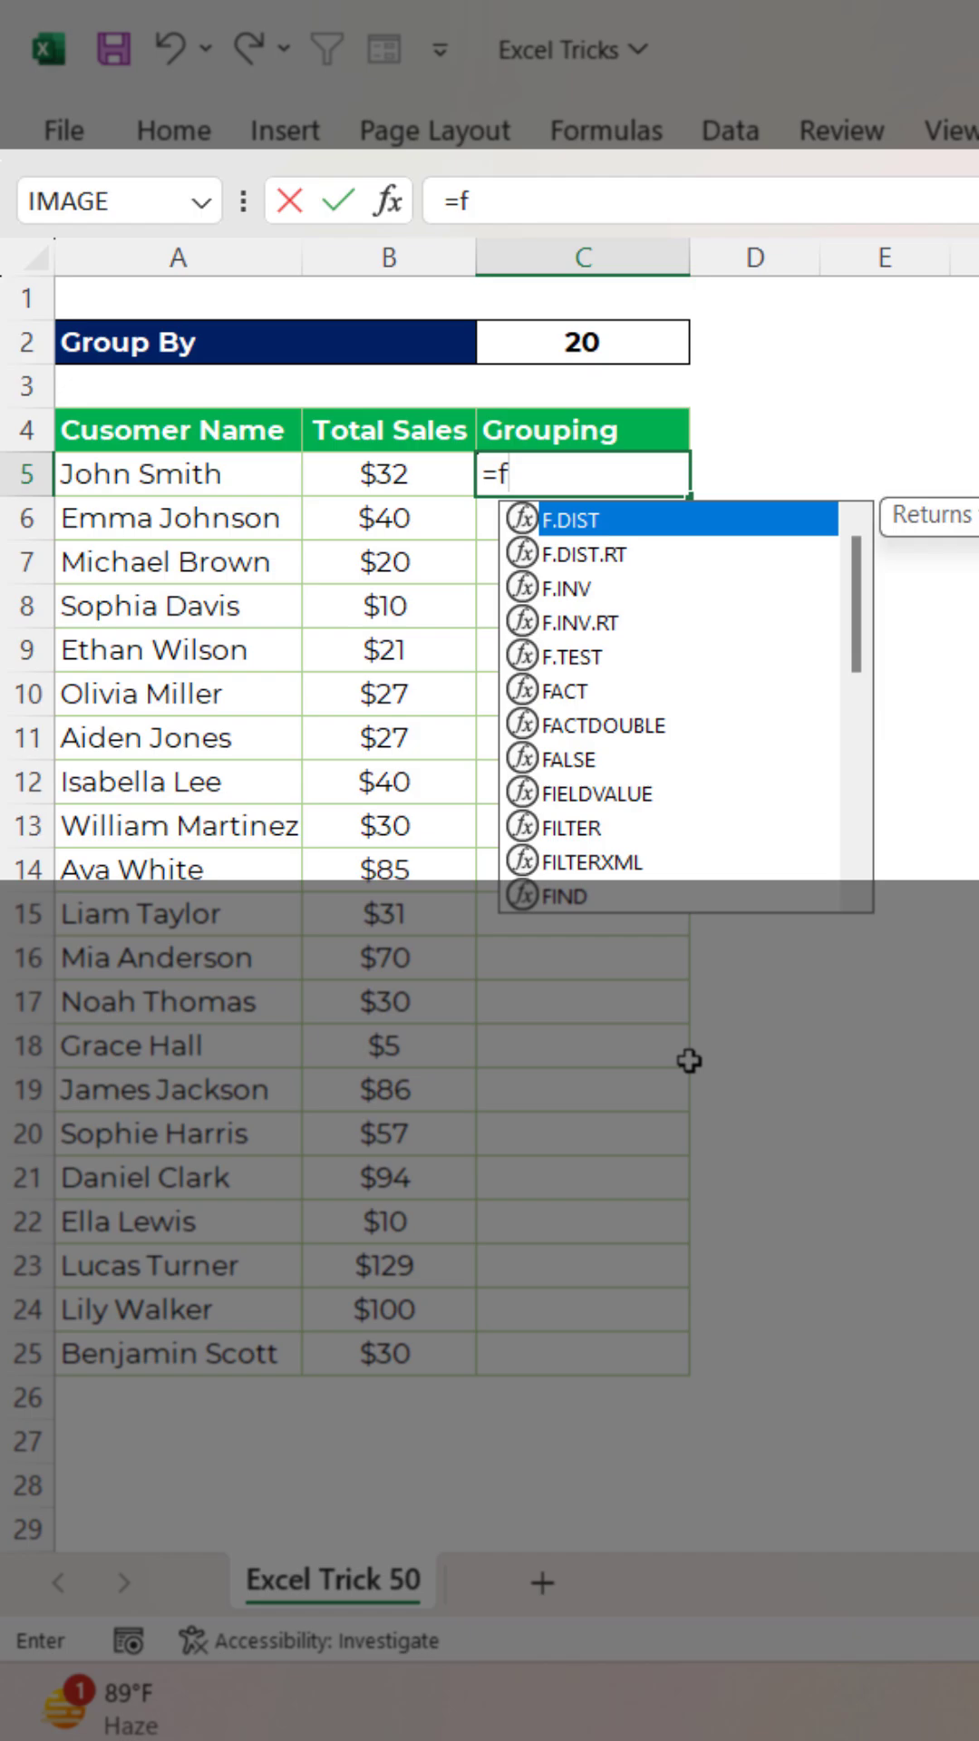
type("FLOOR(B5,")
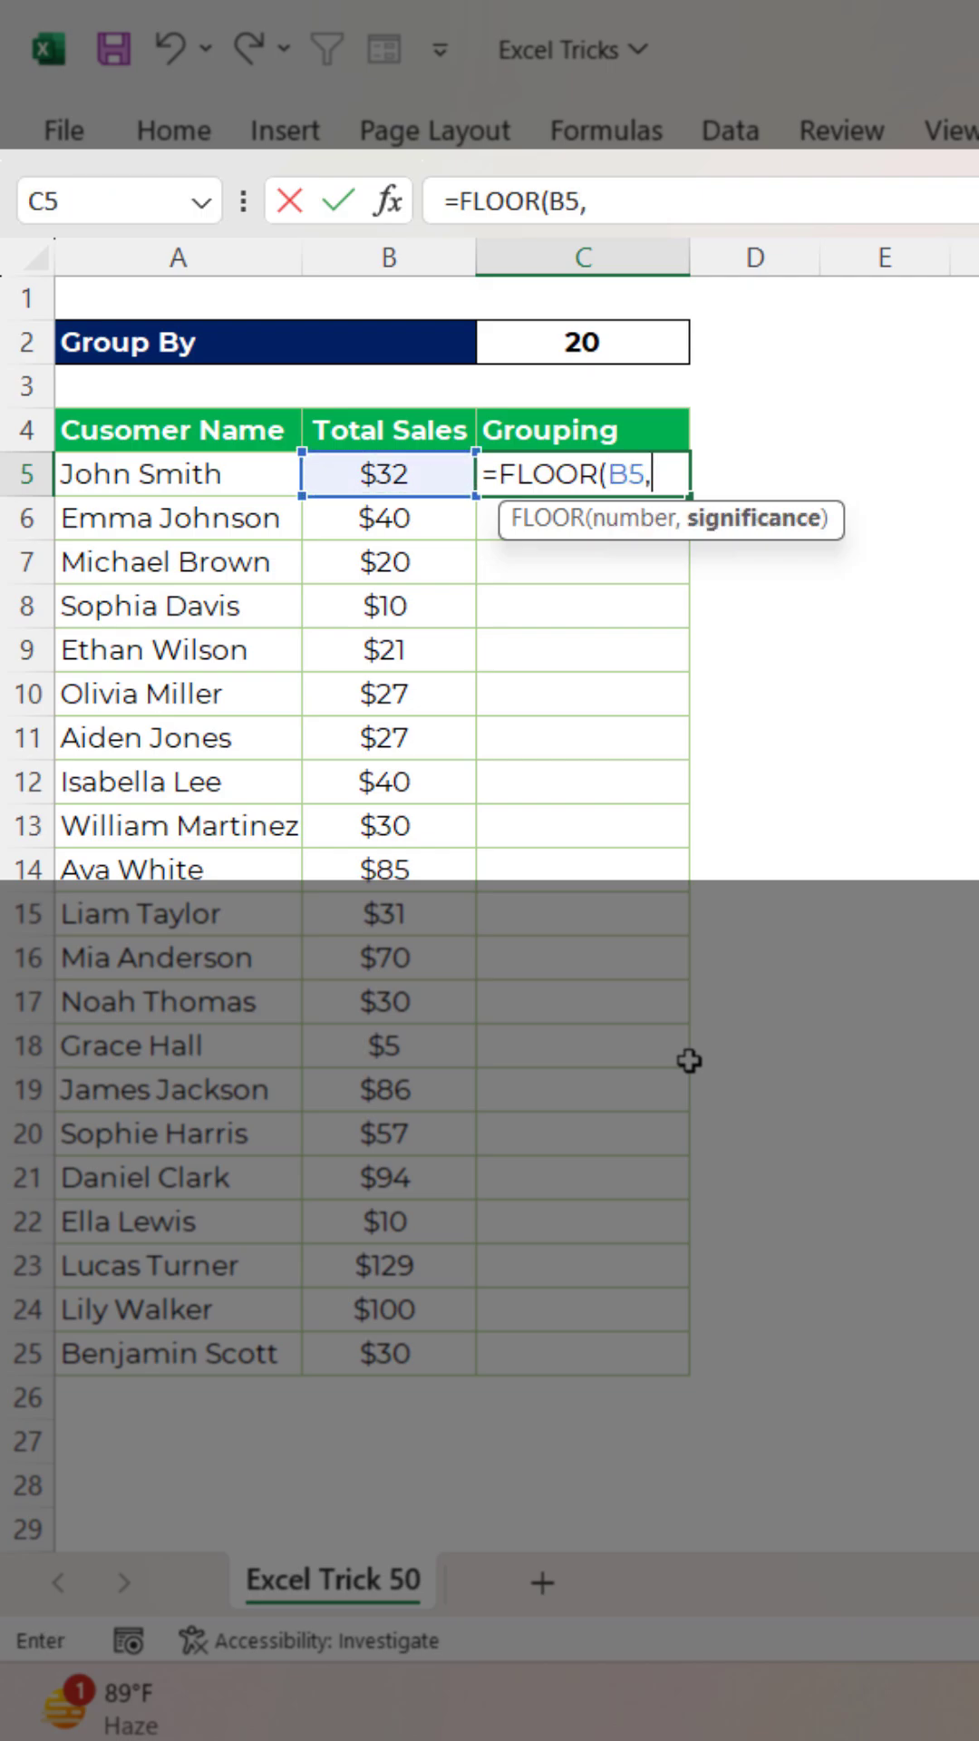
- Use $C$2 as the FLOOR significance, join a "-" dash and begin a second FLOOR term
left_click(582, 341)
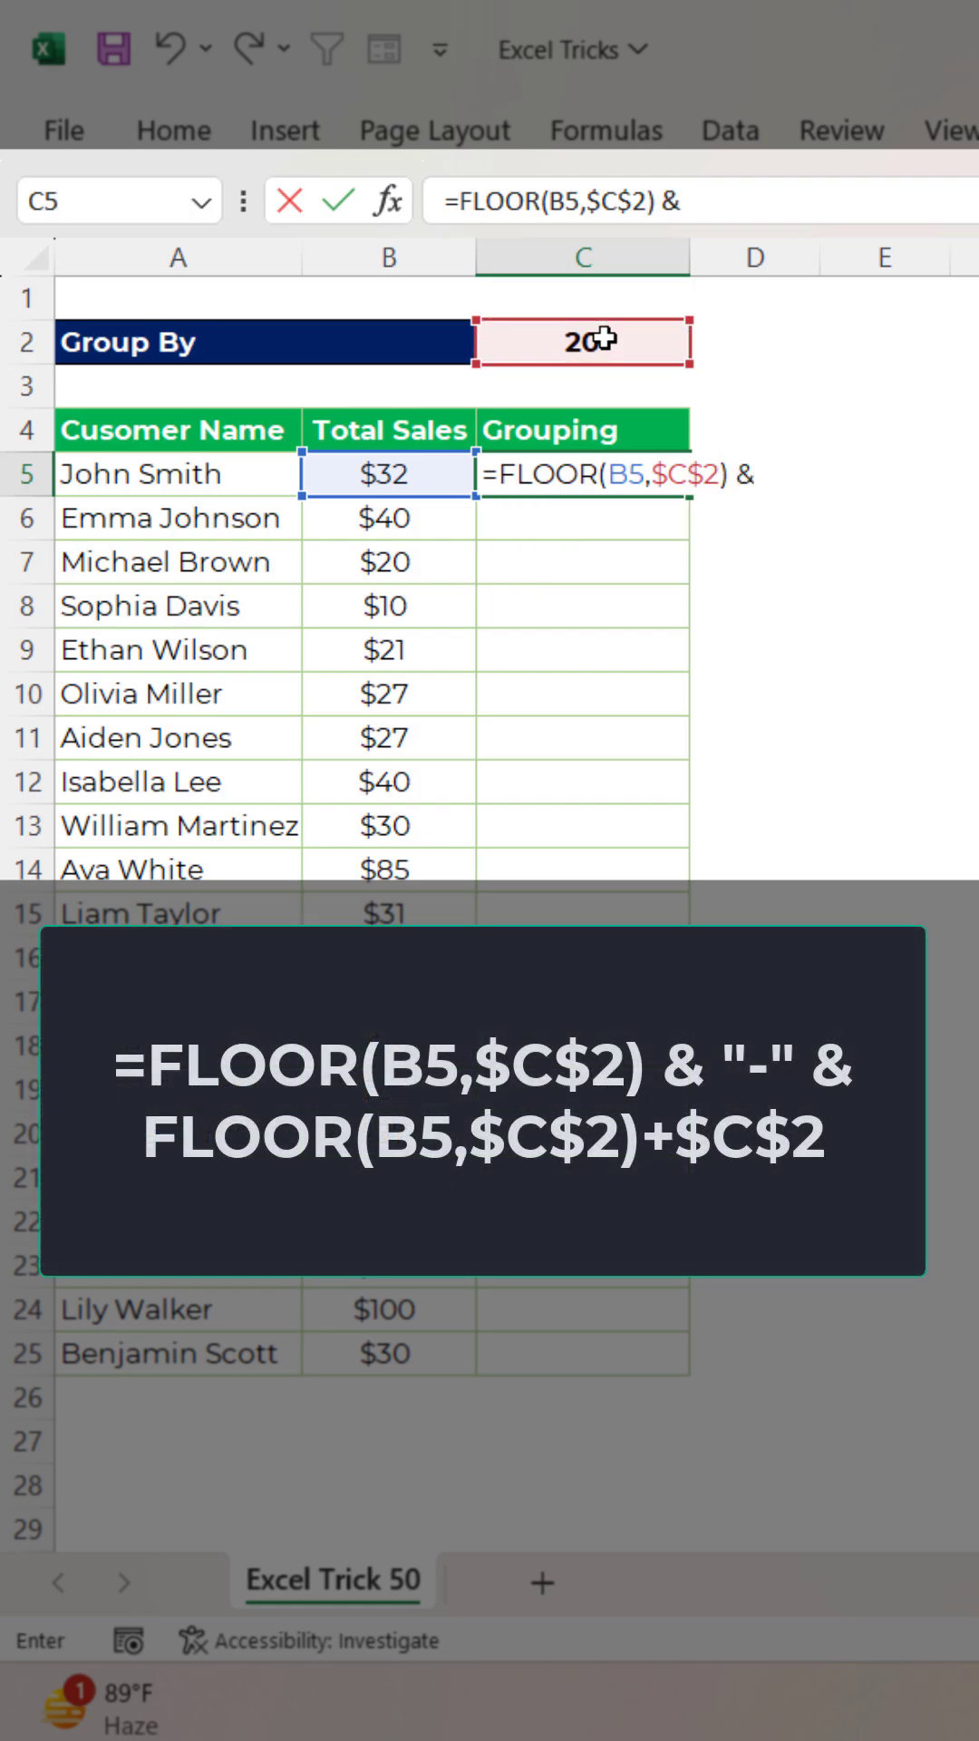
type("\"-\"")
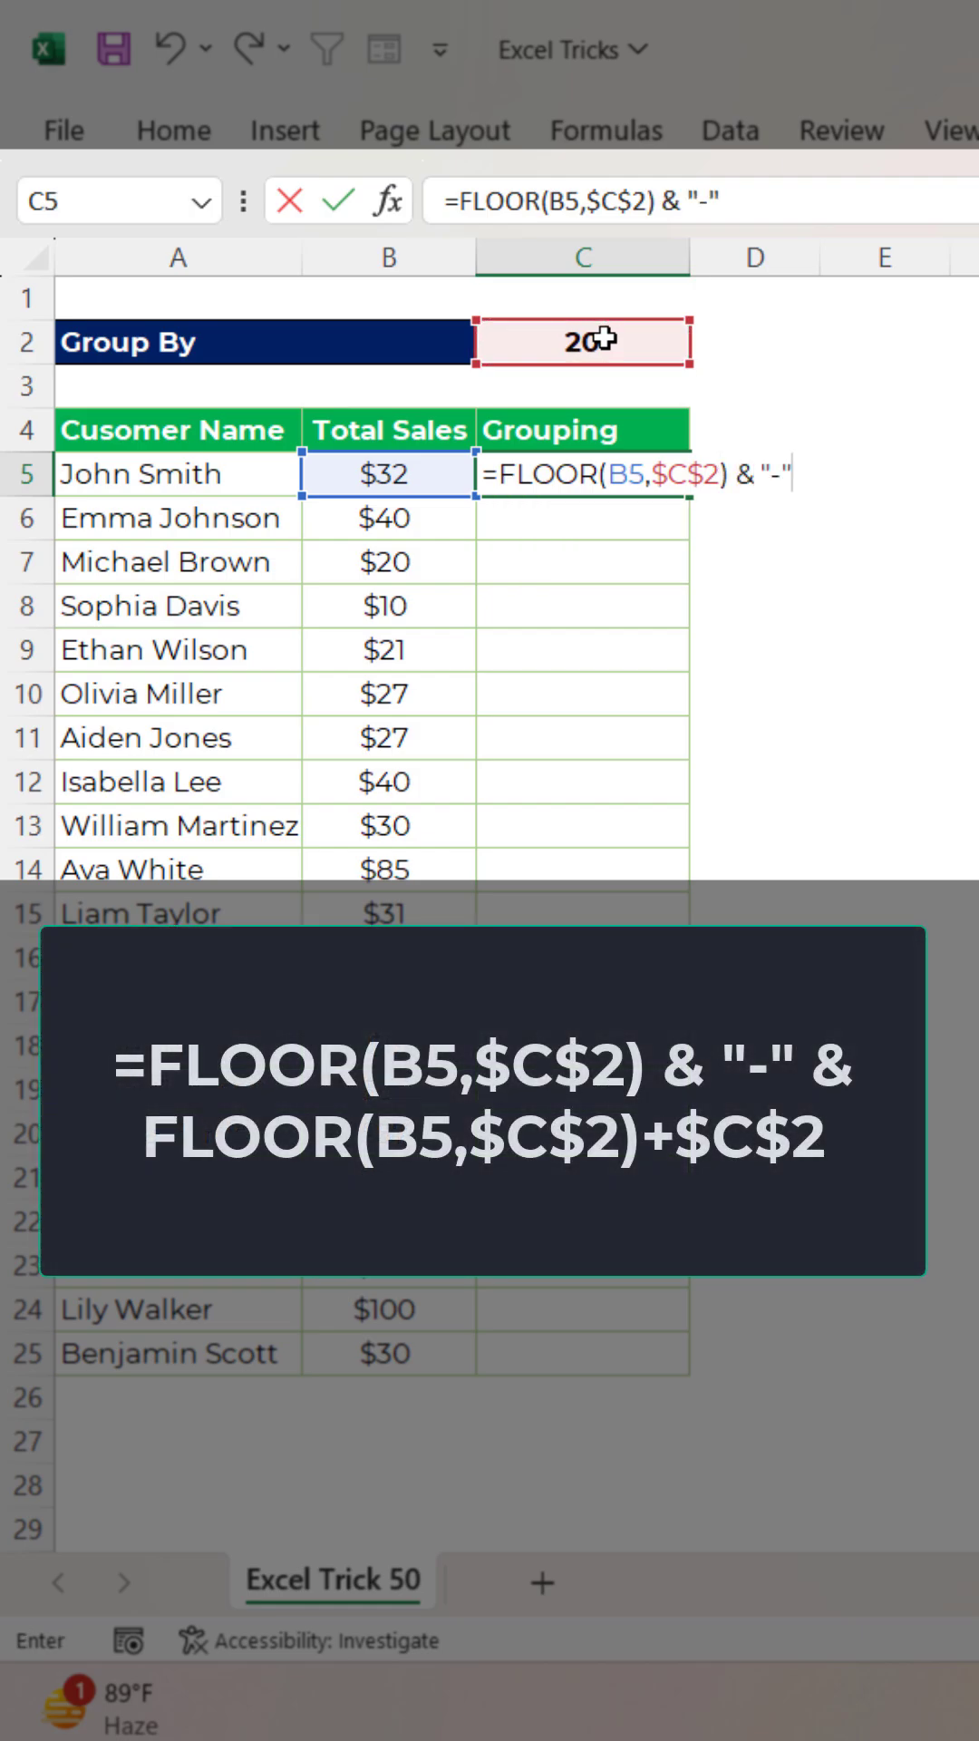
type("& Flo")
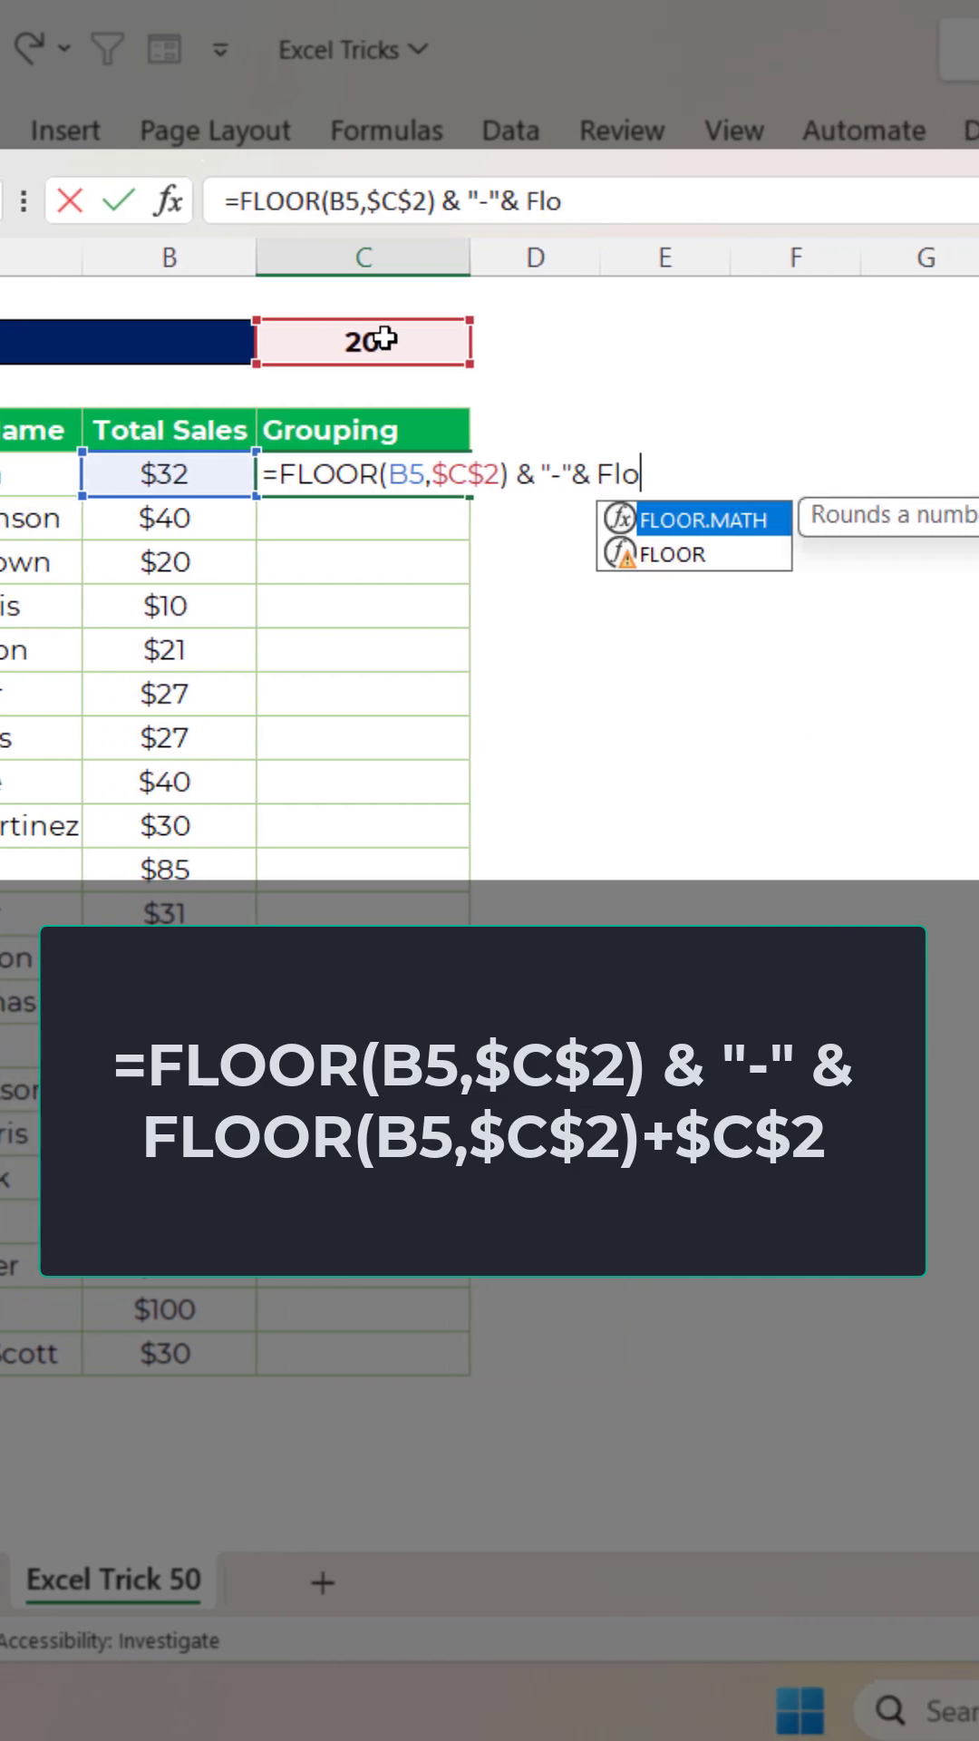